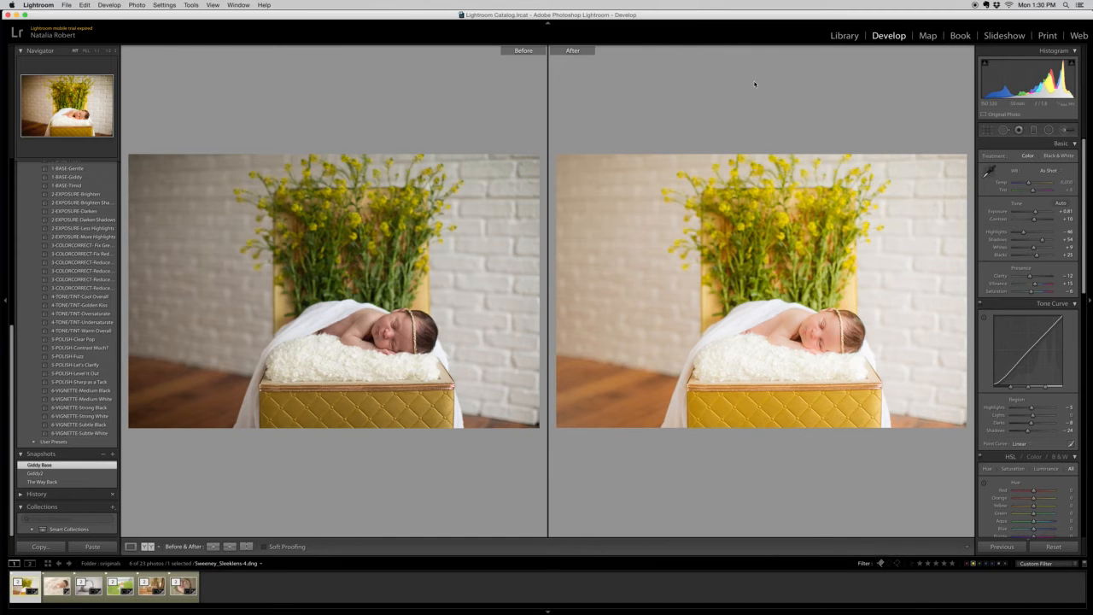
mouse_move(205, 489)
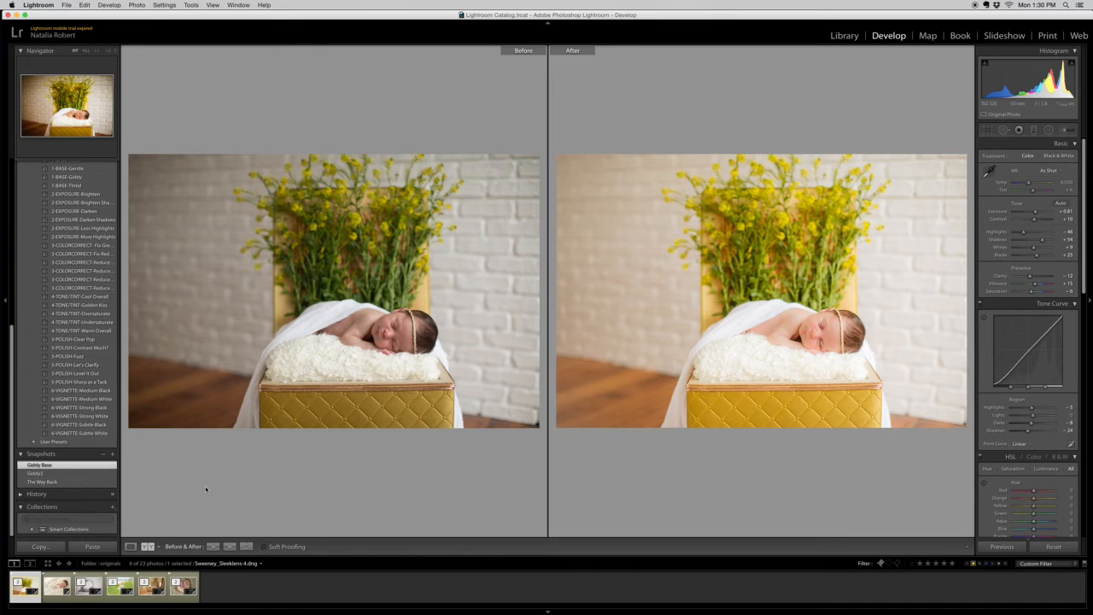
Apply the warmer, richer-toned saved snapshot to the flower newborn photo's after version.
click(36, 473)
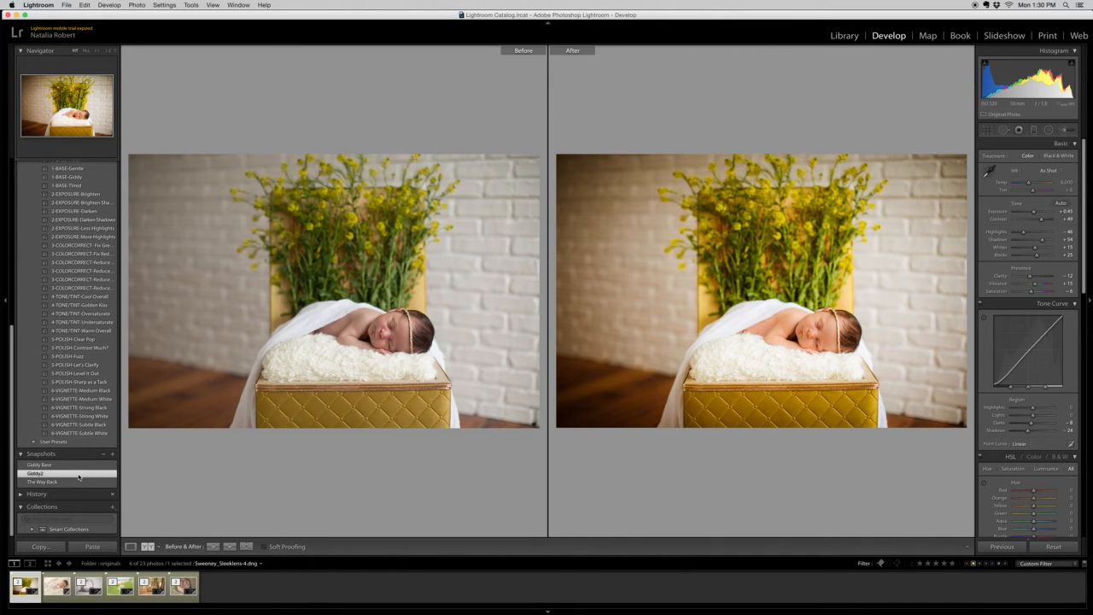
click(89, 586)
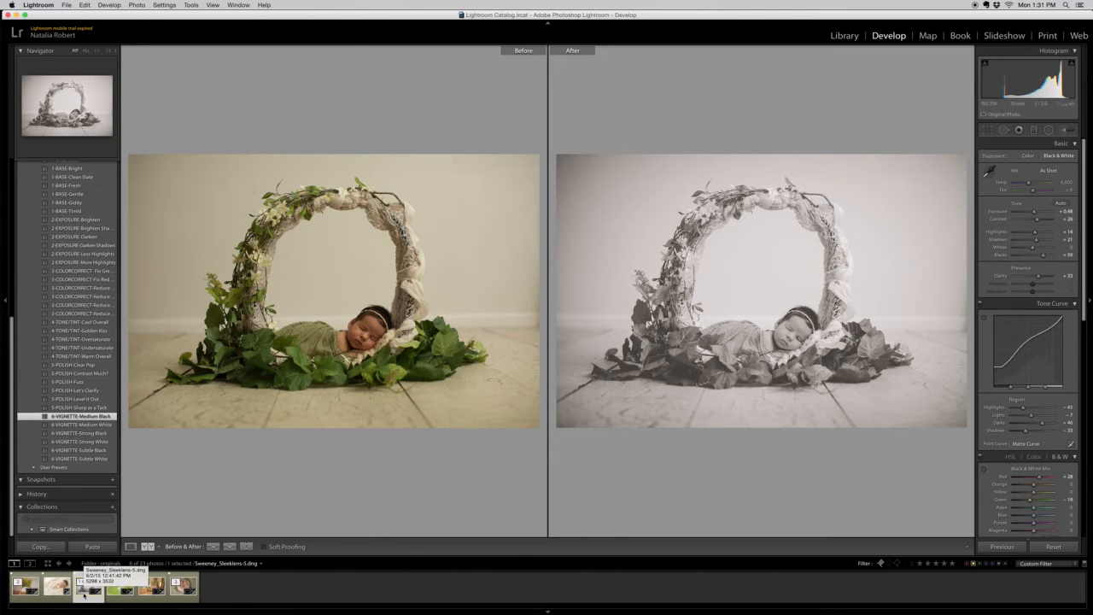
Select the newborn-in-wreath thumbnail to show its colour original beside the black-and-white edit.
click(153, 584)
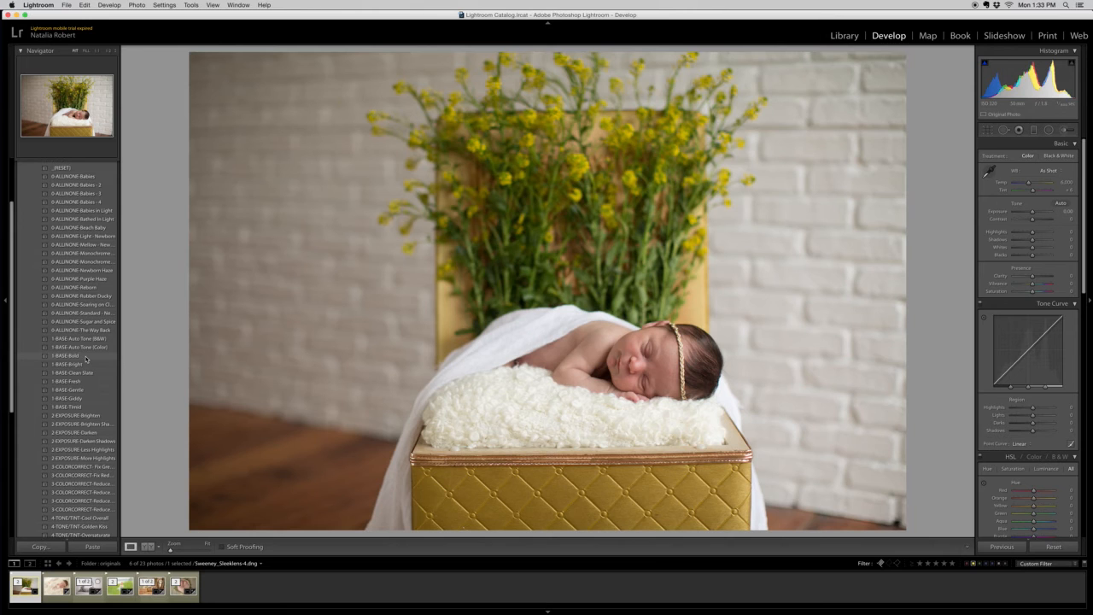
click(82, 288)
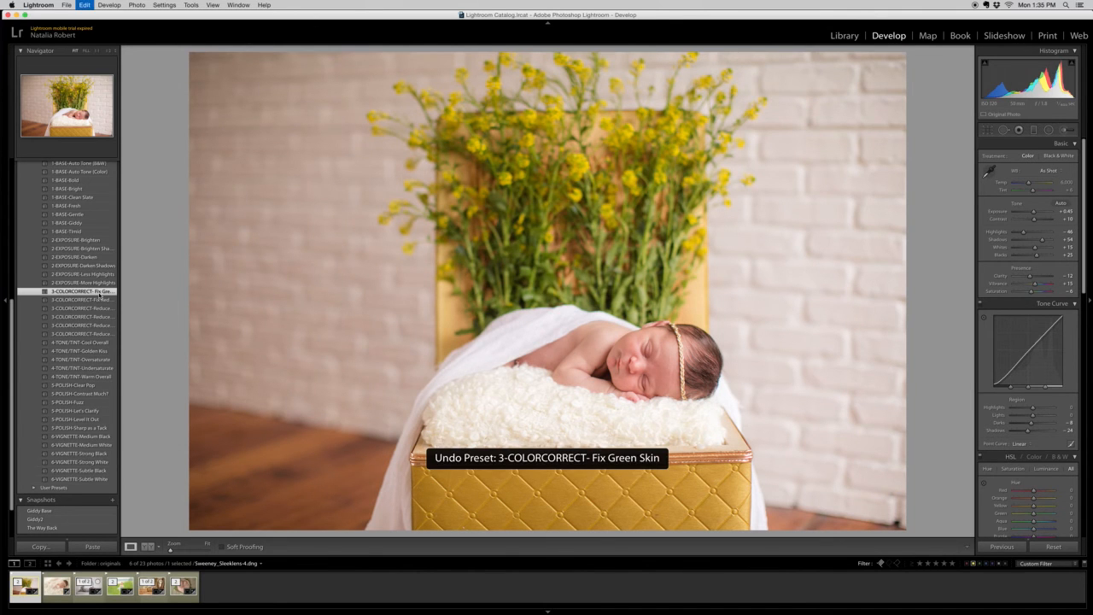
click(78, 352)
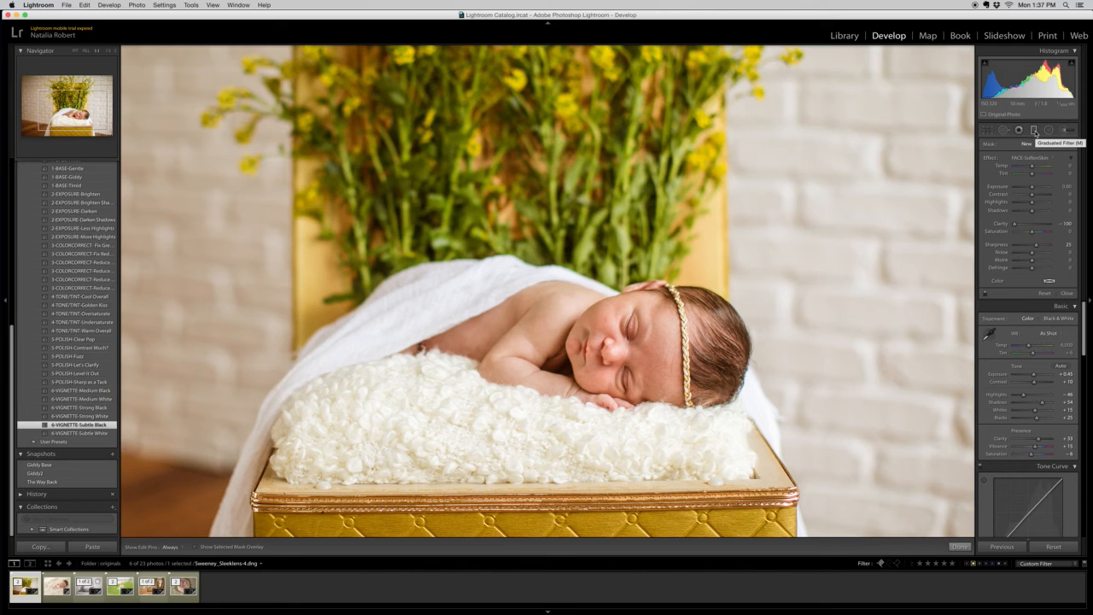
Apply the 4-VIGNETTE preset to darken the photo's edges subtly.
click(1033, 143)
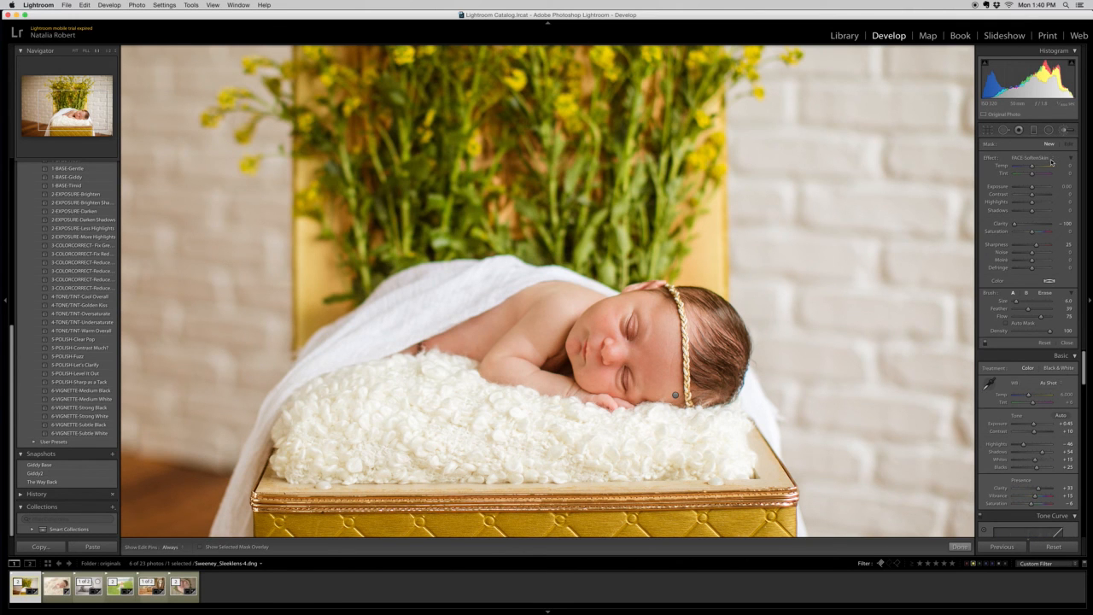
Paint an Adjustment Brush stroke over an area of the newborn photo.
click(1032, 157)
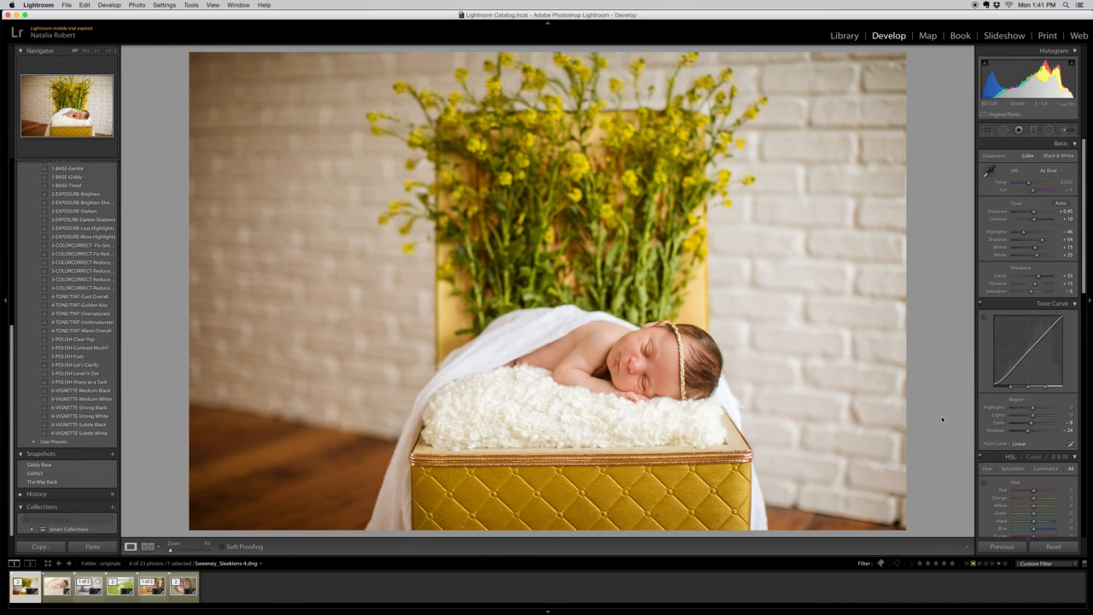
Switch to Before & After view showing the warm edit beside the original.
click(147, 547)
text(Giddy3)
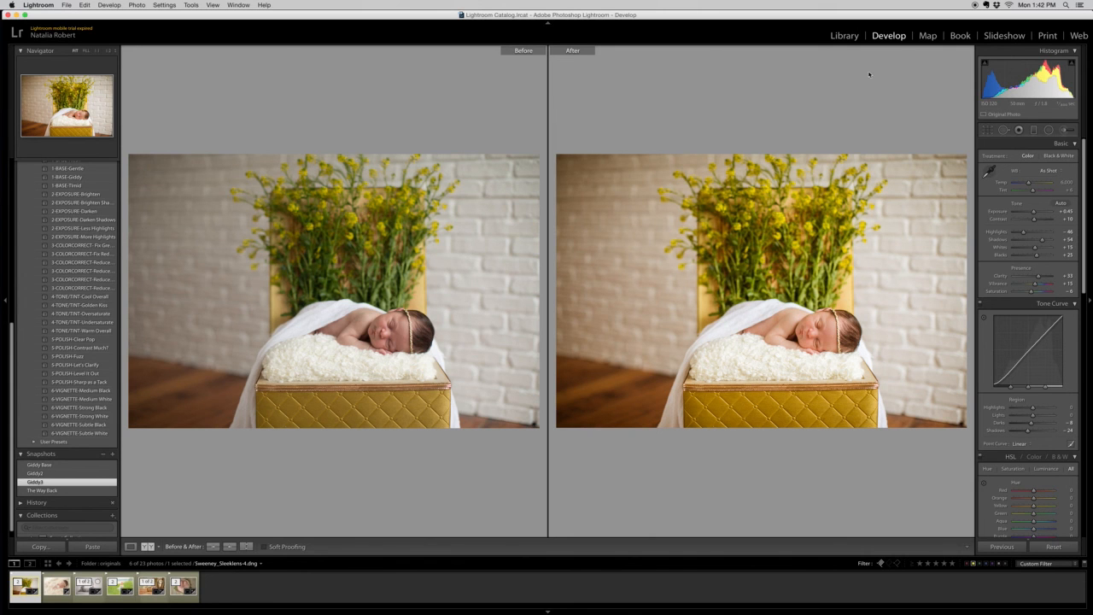